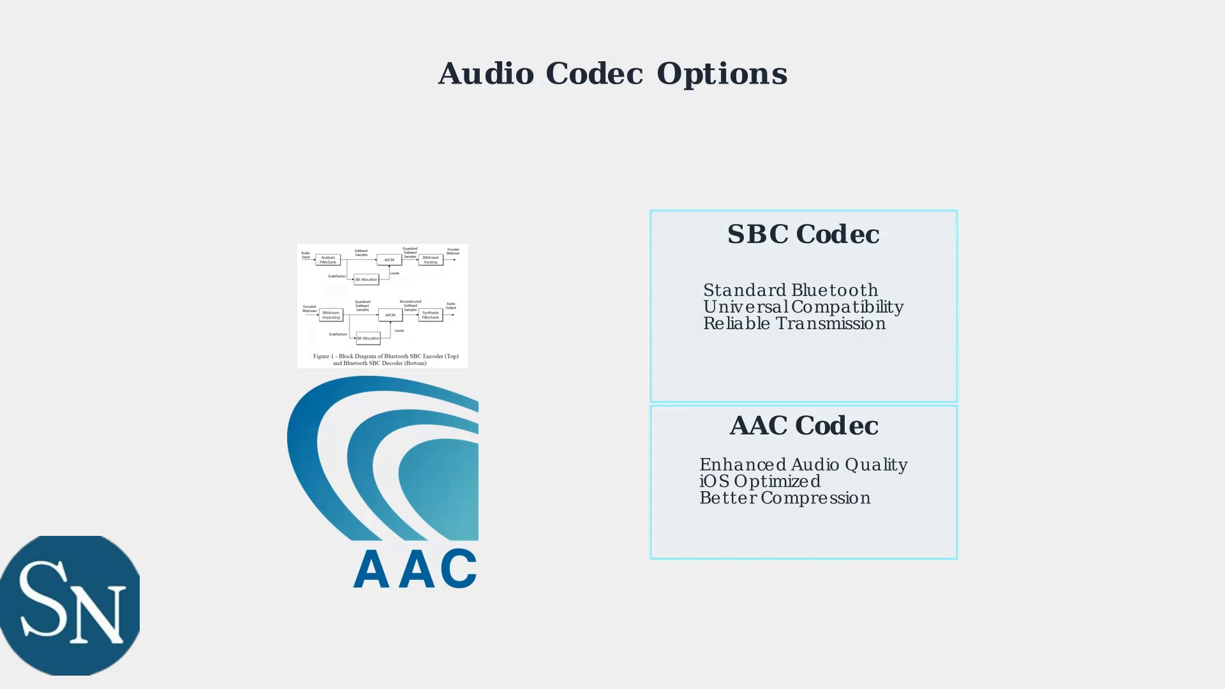
Advance from the SBC/AAC codec comparison slide to the under-30ms low-latency gaming codec slide.
key(right)
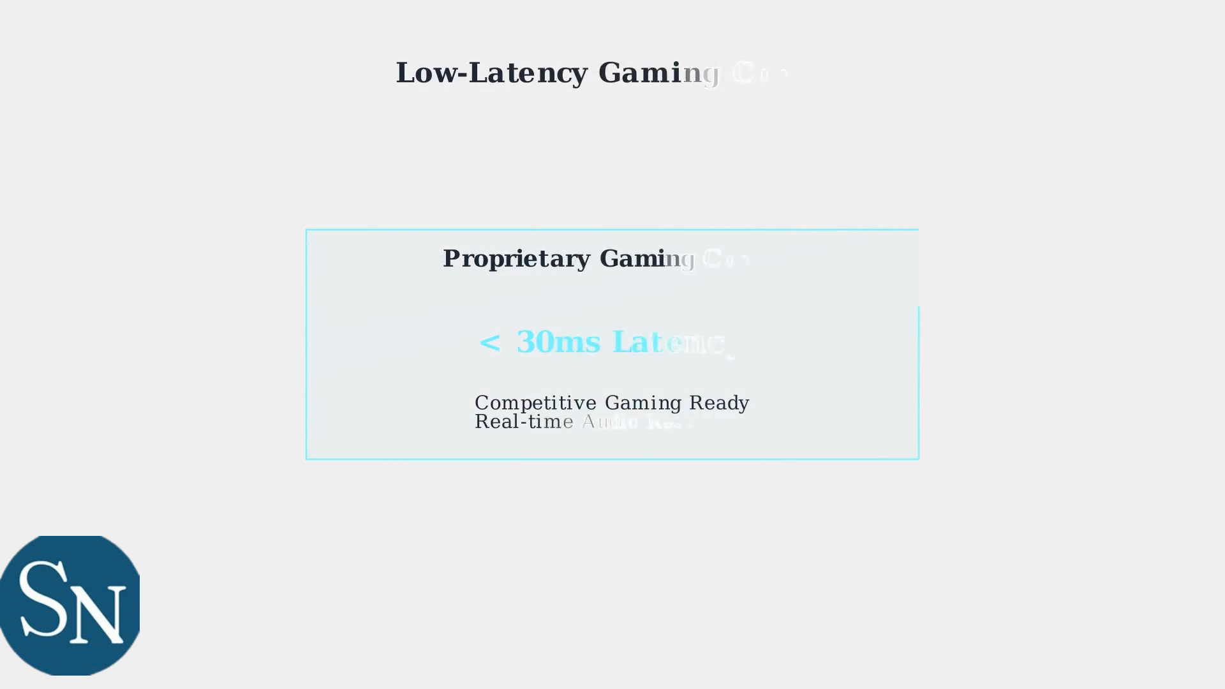